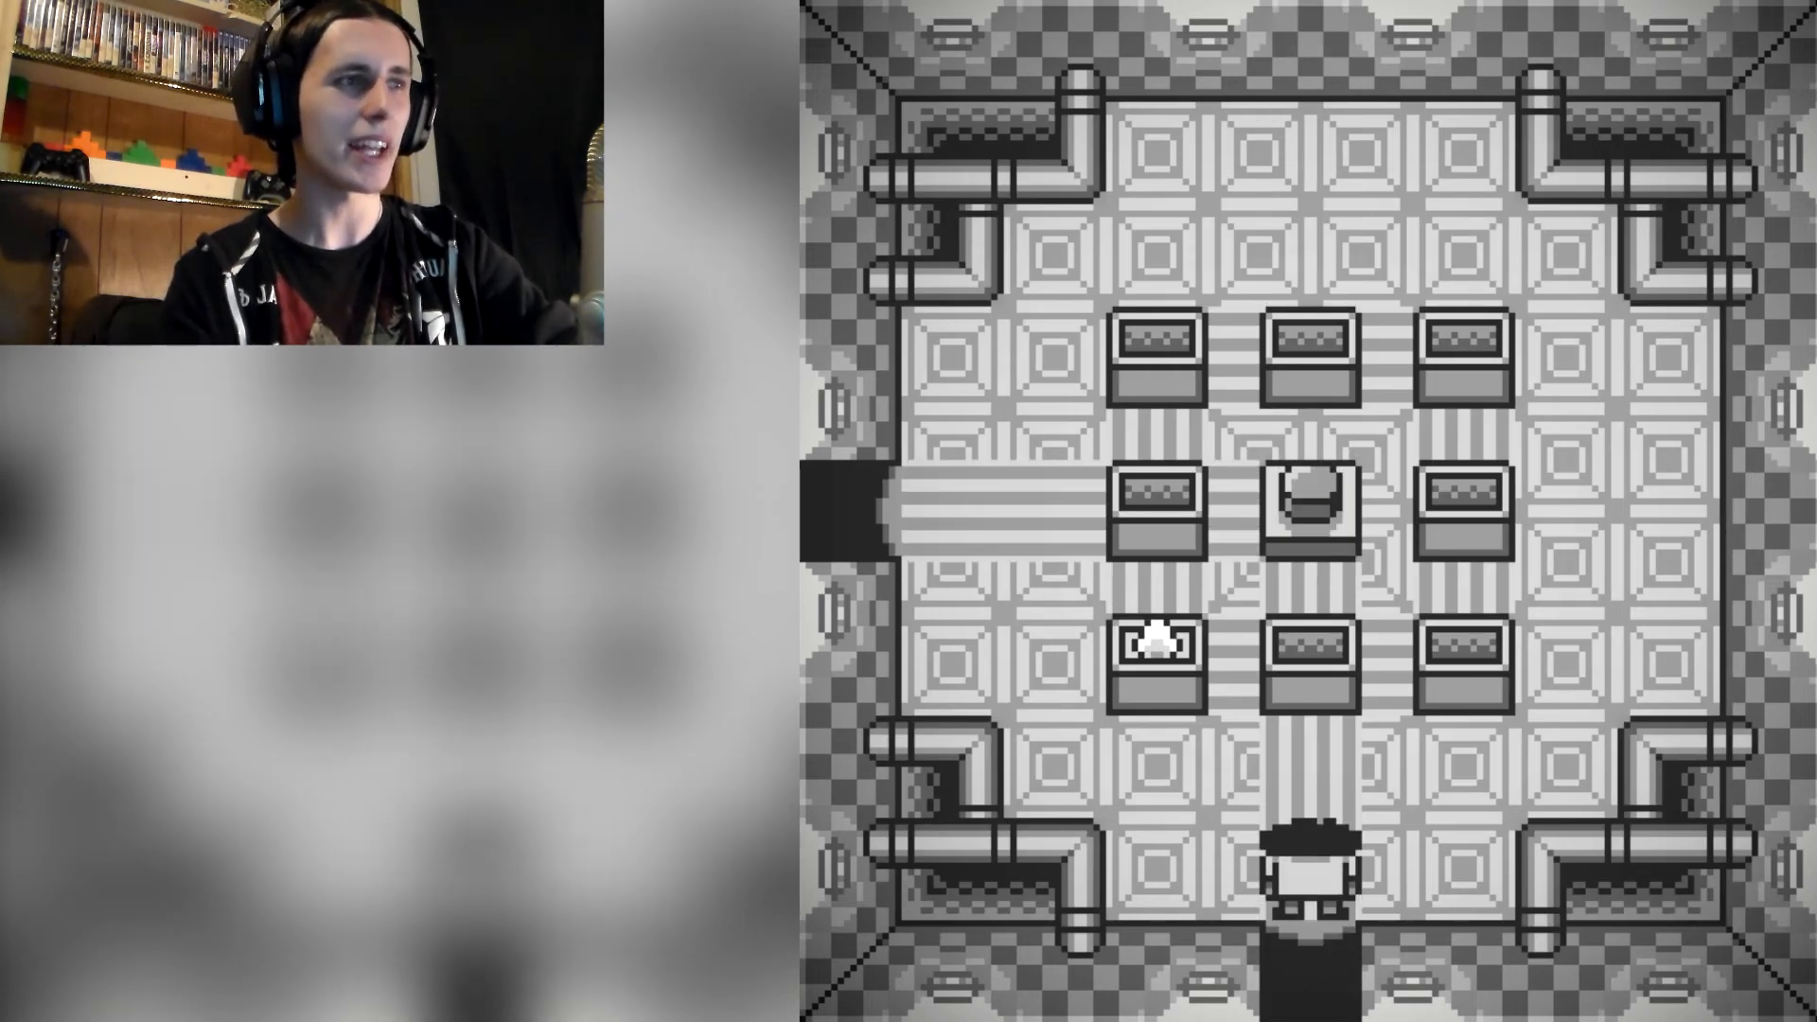
pyautogui.press('Up')
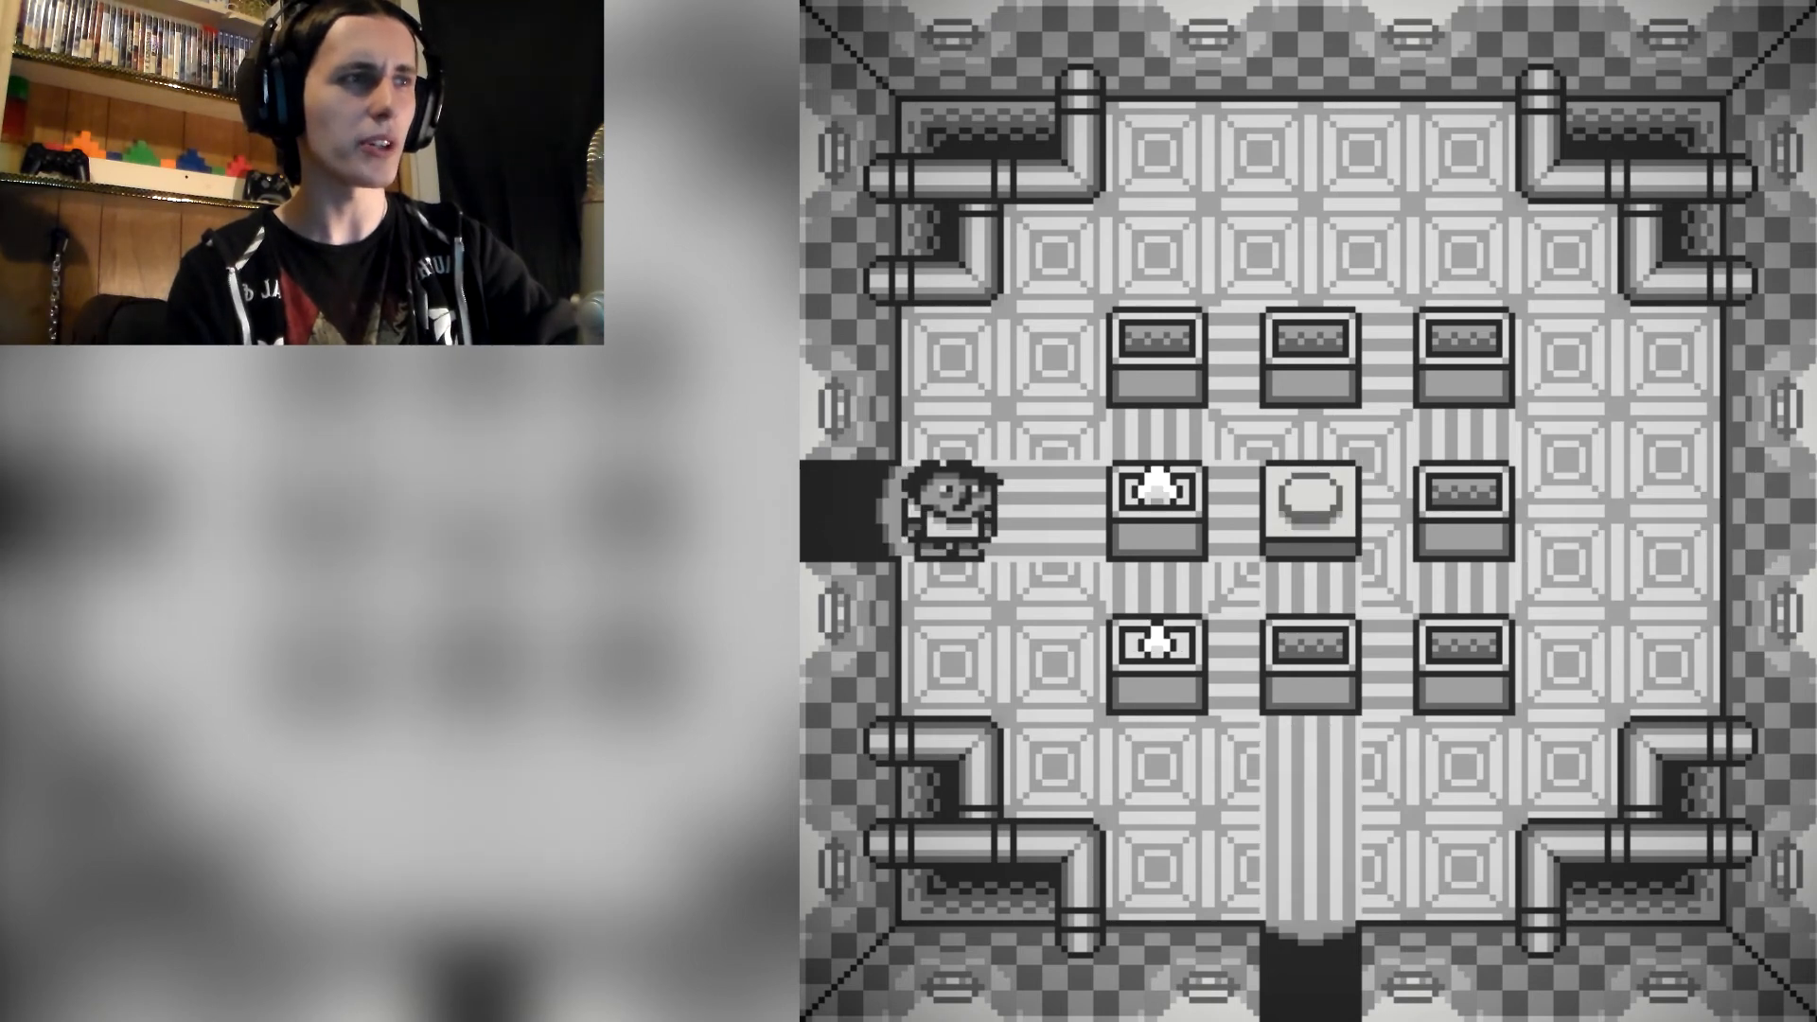
pyautogui.press('Up')
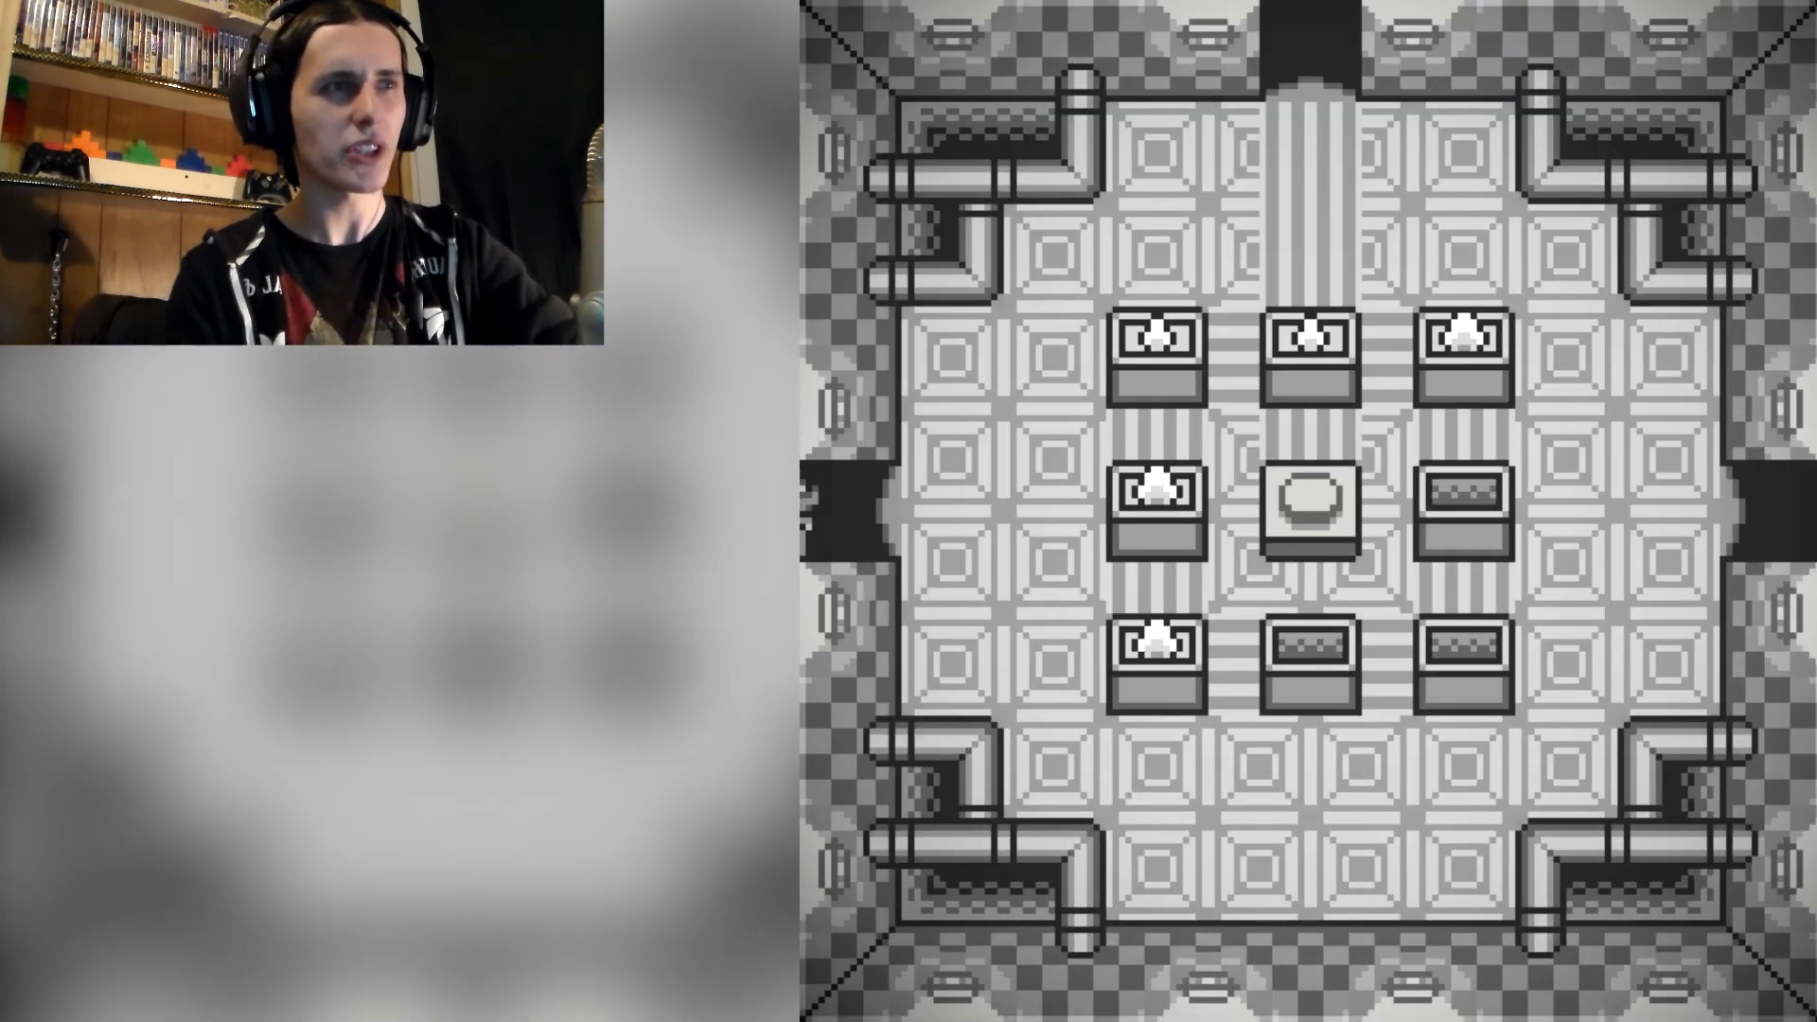
pyautogui.press('Left')
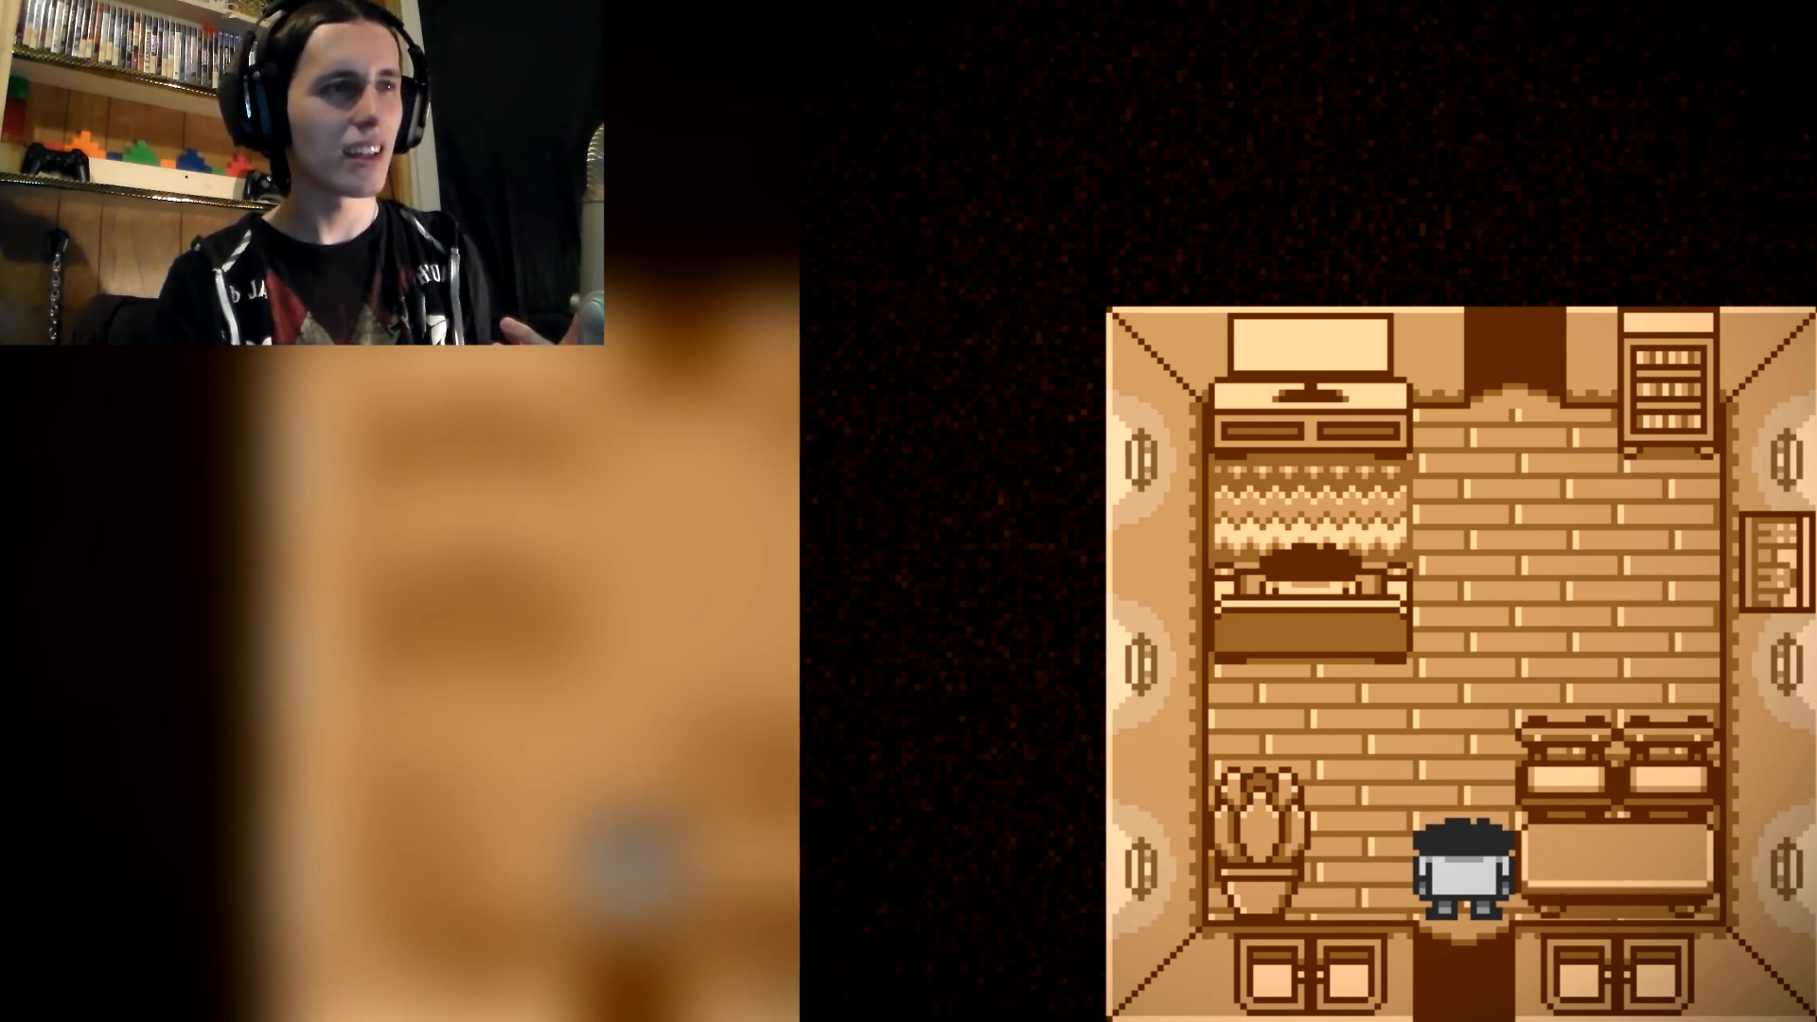
pyautogui.press('Up')
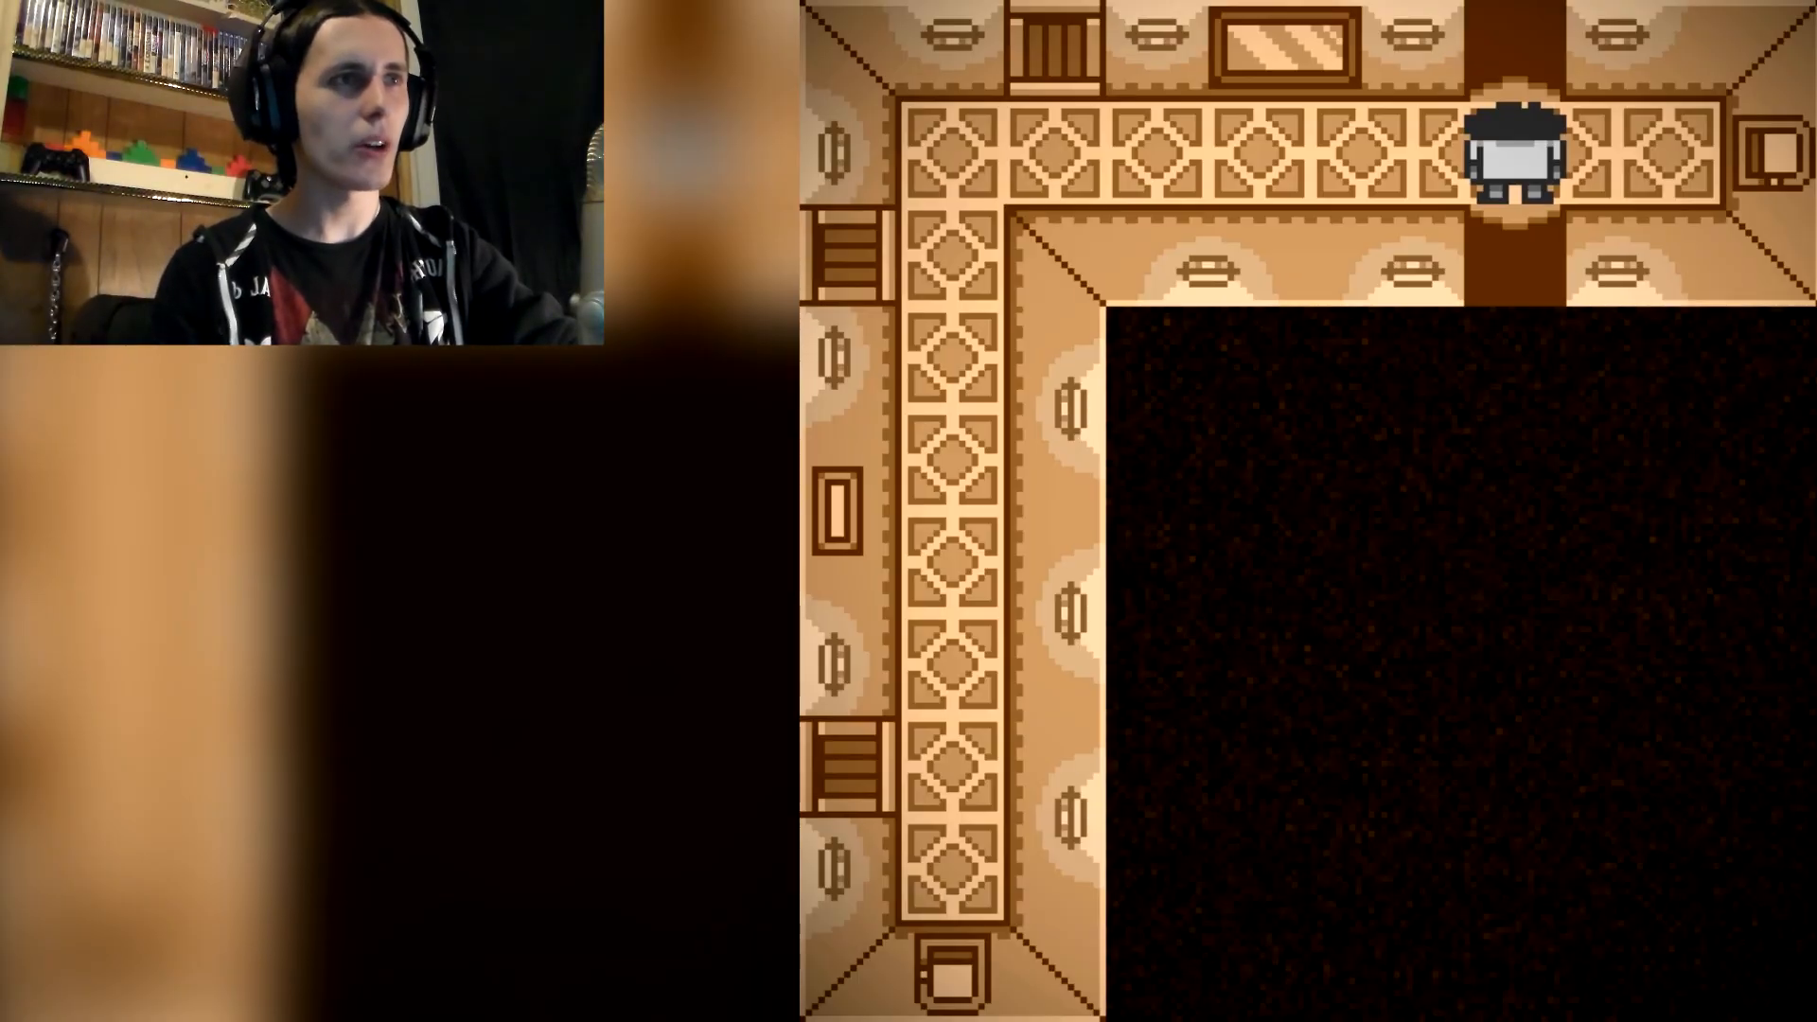